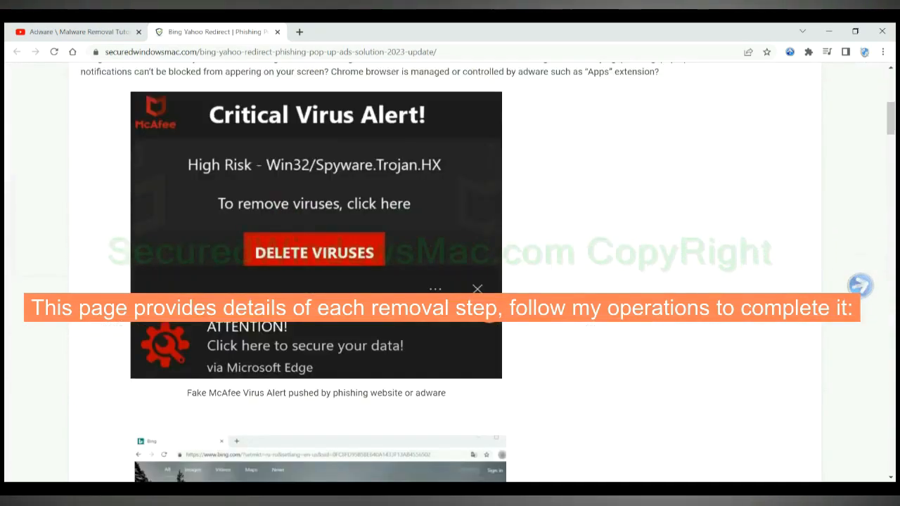
Download SpyHunter-Installer.exe, keep it despite the warning and launch it
{"action": "scroll", "scroll_direction": "down", "scroll_amount": 3}
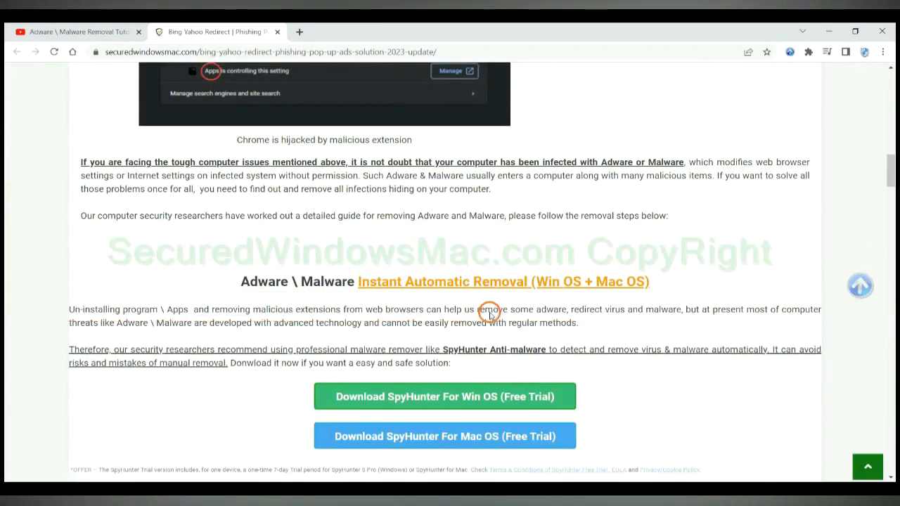
{"action": "scroll", "scroll_direction": "down", "scroll_amount": 3}
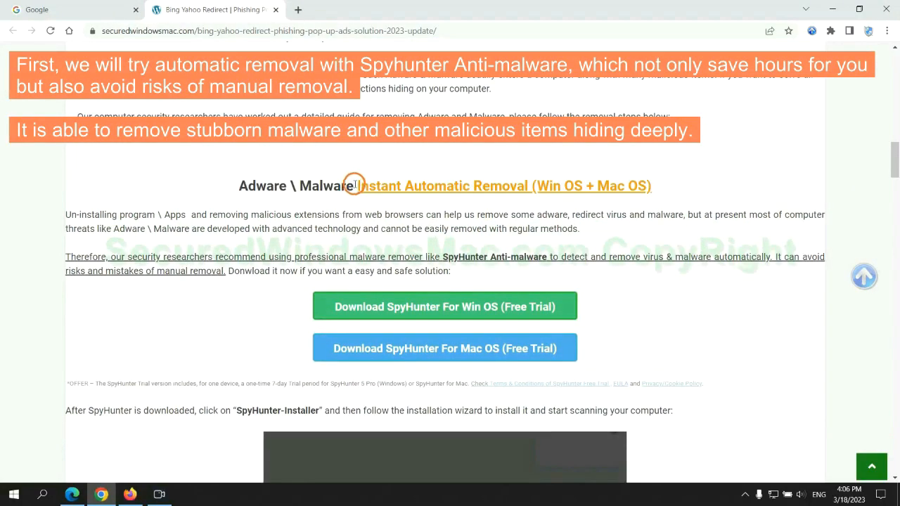
{"action": "left_click_drag", "start_coordinate": [354, 185], "coordinate": [499, 186]}
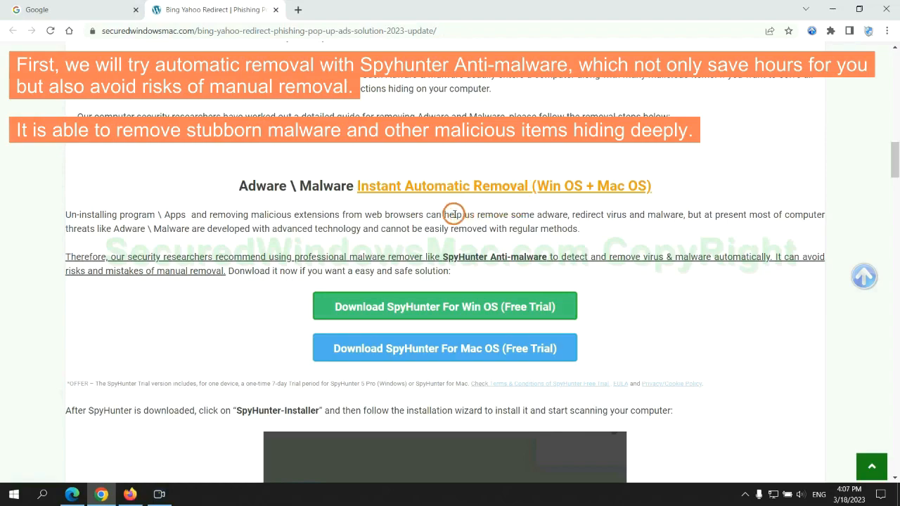
{"action": "mouse_move", "coordinate": [339, 208]}
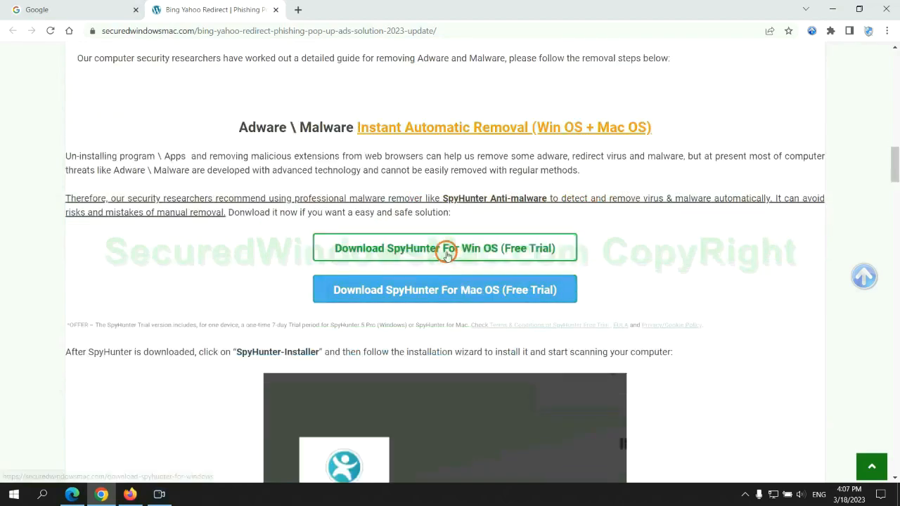
{"action": "mouse_move", "coordinate": [455, 285]}
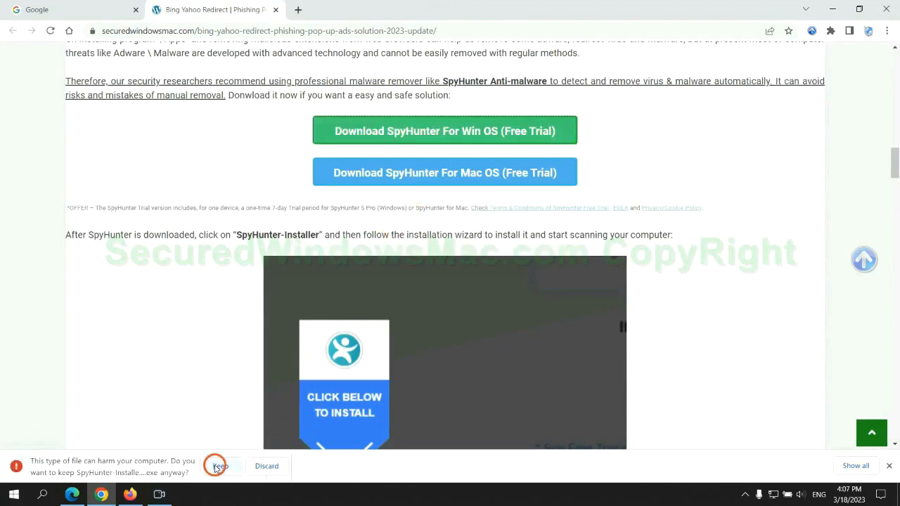
{"action": "left_click", "coordinate": [219, 466]}
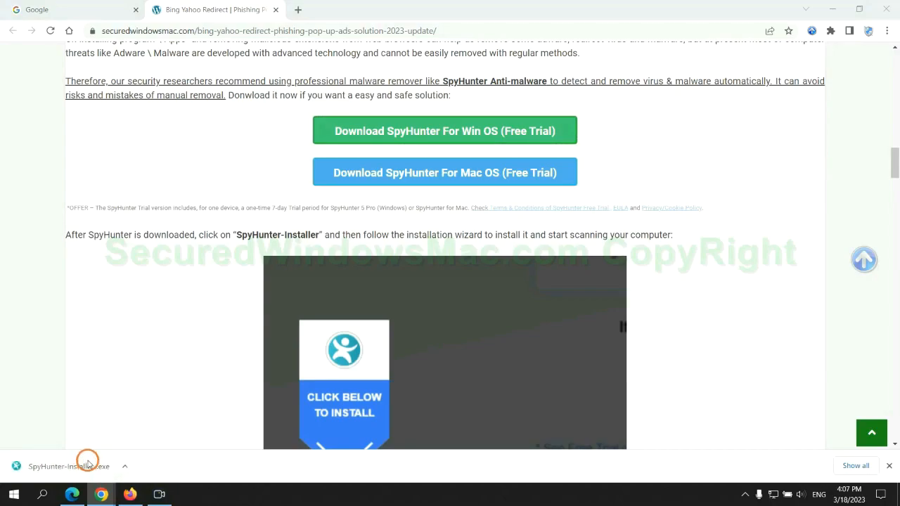
{"action": "left_click", "coordinate": [69, 466]}
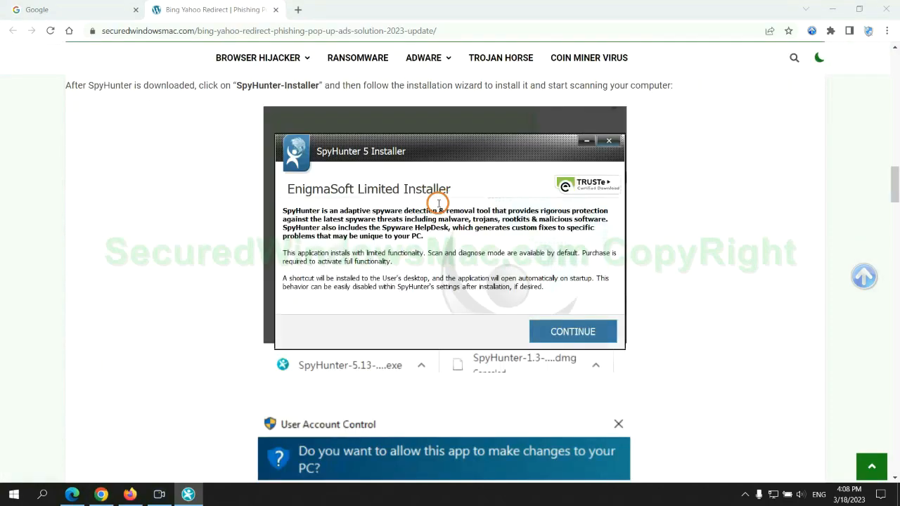
{"action": "mouse_move", "coordinate": [604, 314]}
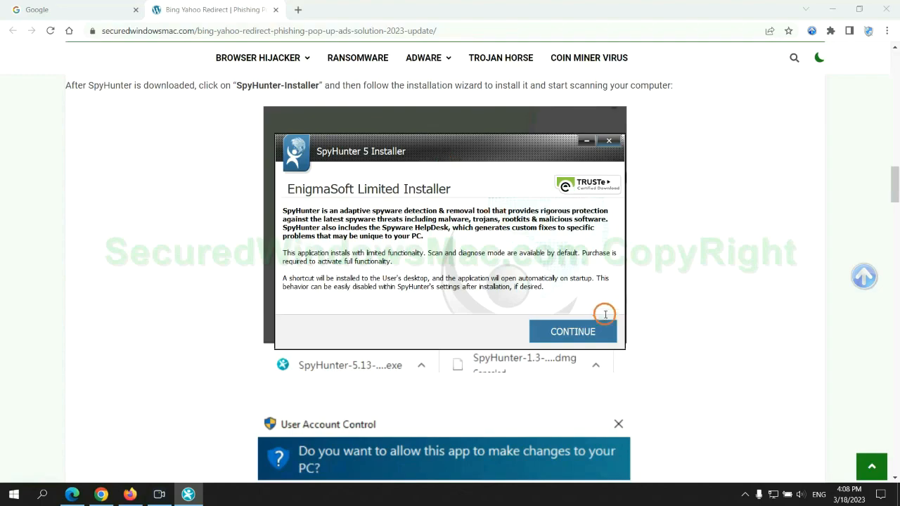
Continue past the installer intro and accept the EULA and Privacy Policy
{"action": "left_click", "coordinate": [572, 332]}
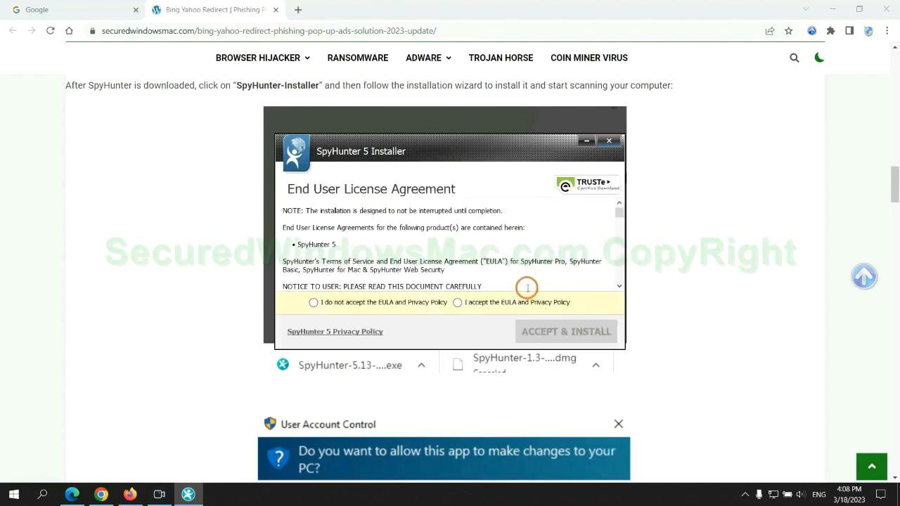
{"action": "left_click", "coordinate": [458, 303]}
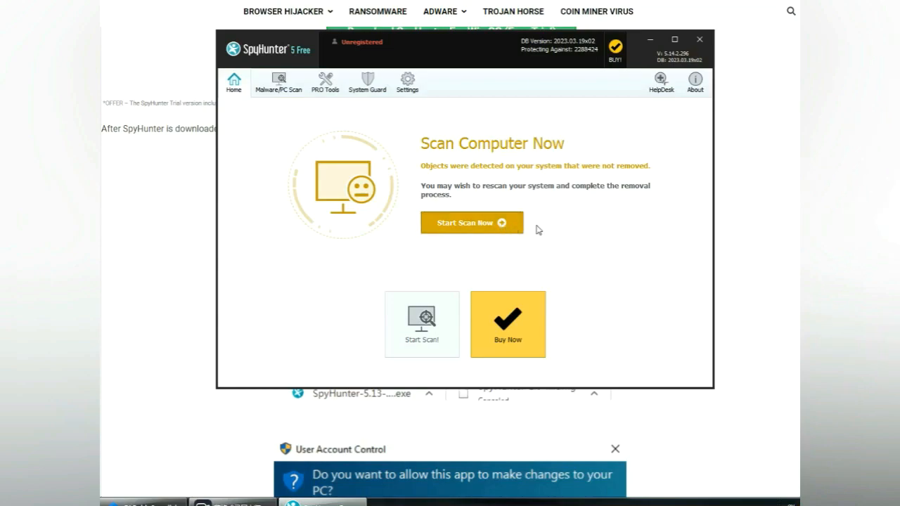
Run the malware scan, proceed from results and choose the 7-day free trial registration
{"action": "left_click", "coordinate": [473, 222]}
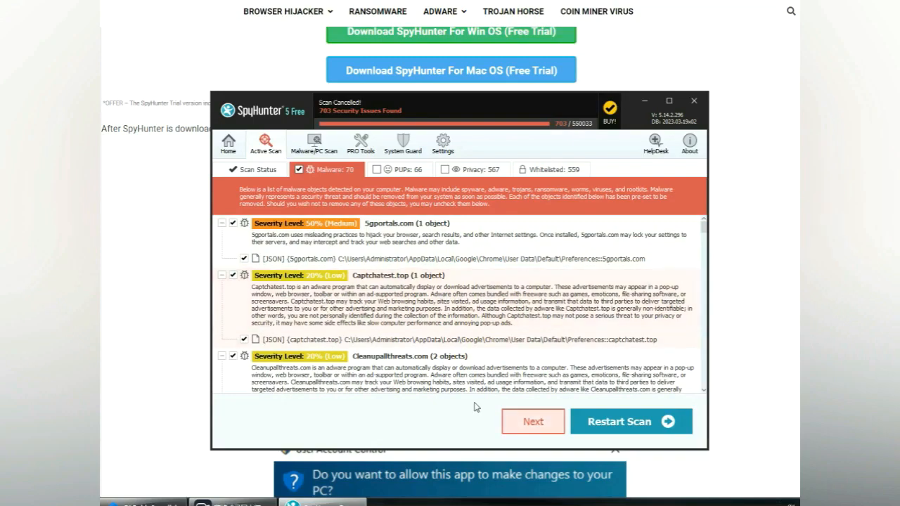
{"action": "left_click", "coordinate": [533, 422]}
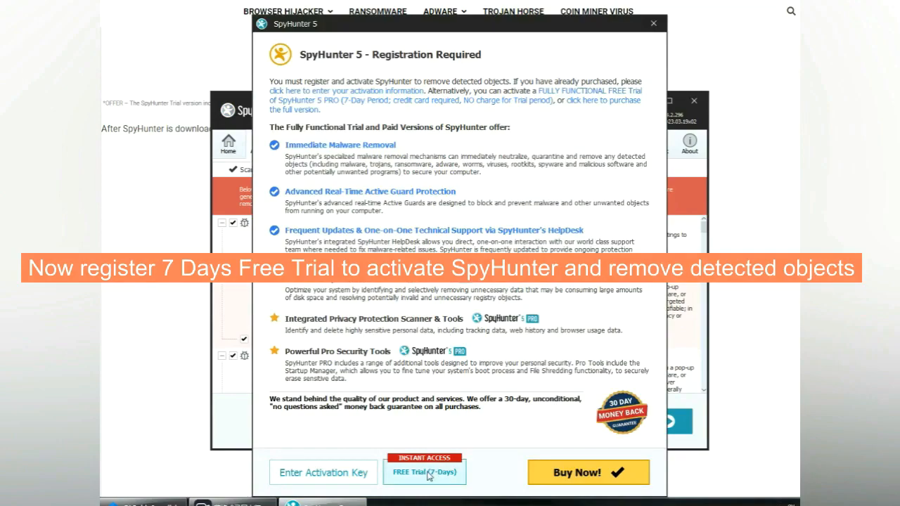
{"action": "left_click", "coordinate": [424, 473]}
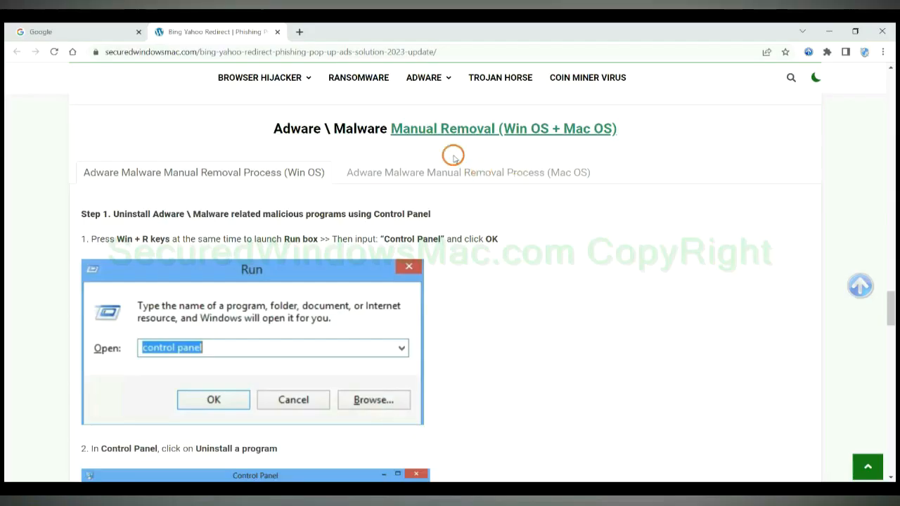
{"action": "mouse_move", "coordinate": [481, 133]}
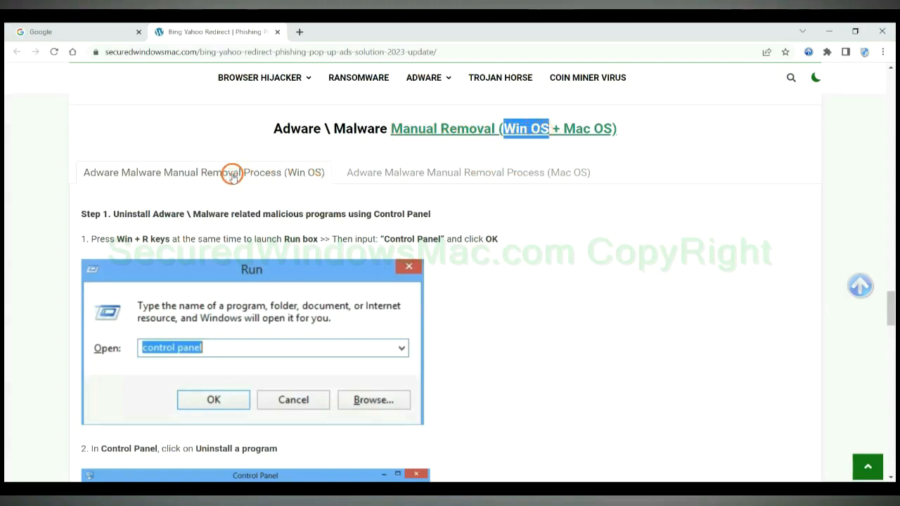
{"action": "mouse_move", "coordinate": [541, 130]}
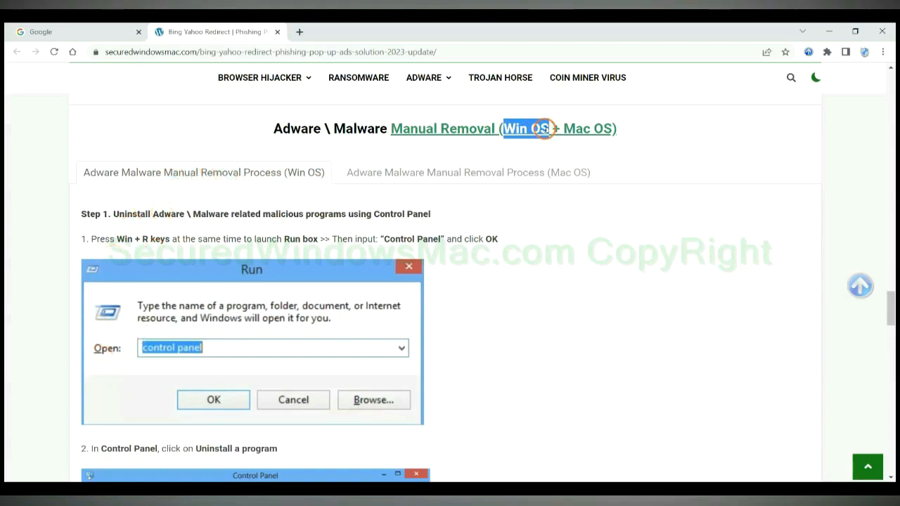
{"action": "left_click", "coordinate": [467, 171]}
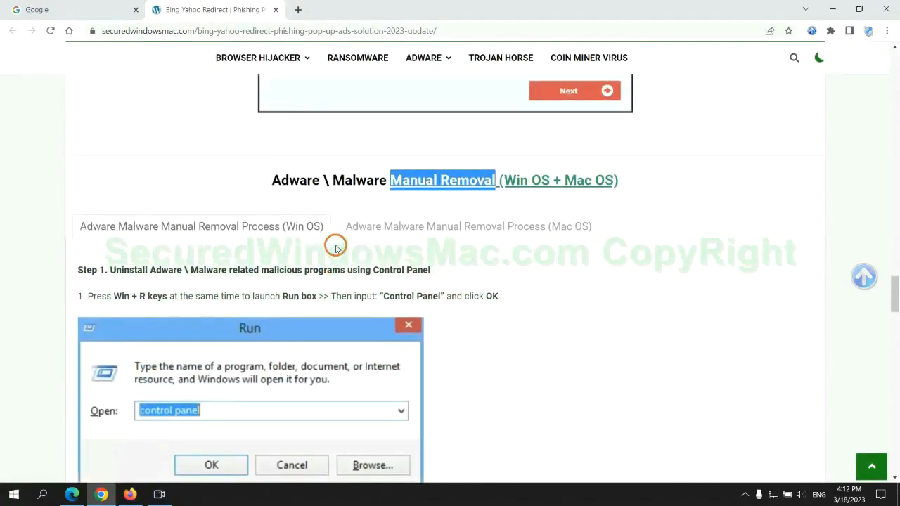
{"action": "scroll", "scroll_direction": "down", "scroll_amount": 3}
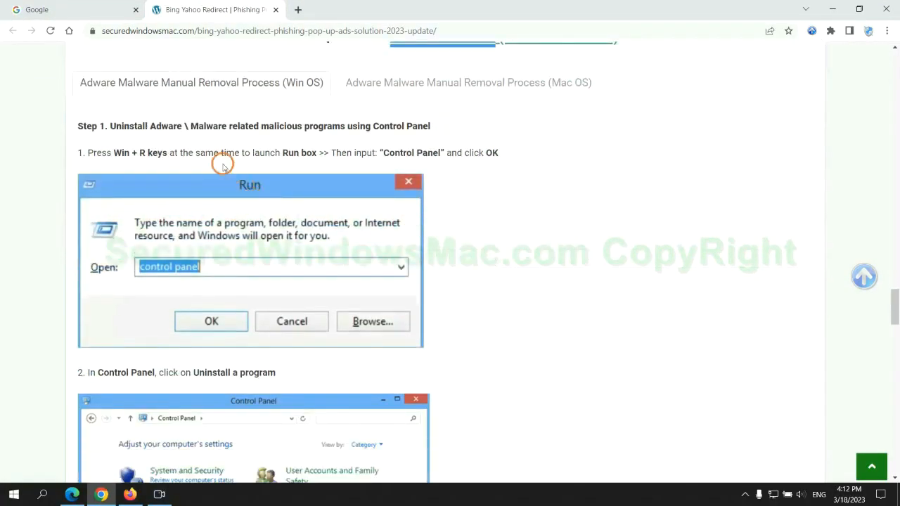
{"action": "mouse_move", "coordinate": [113, 128]}
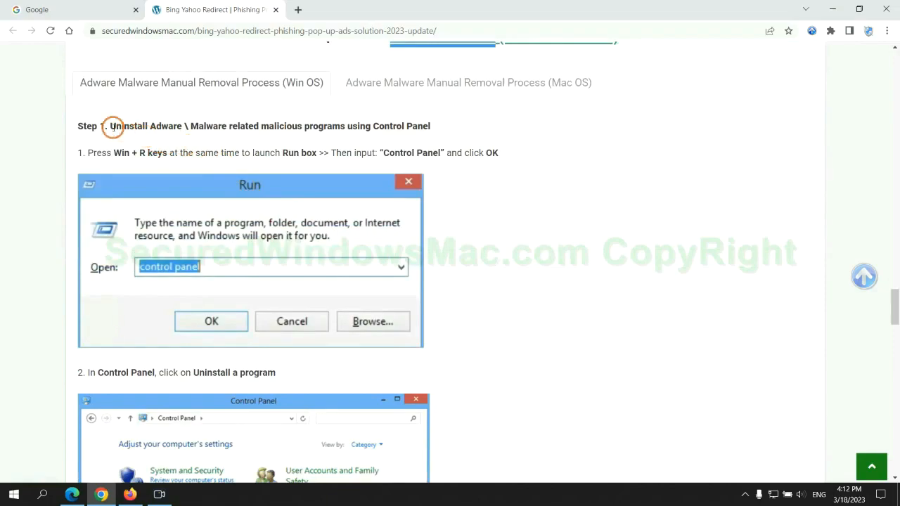
{"action": "left_click_drag", "start_coordinate": [109, 126], "coordinate": [313, 126]}
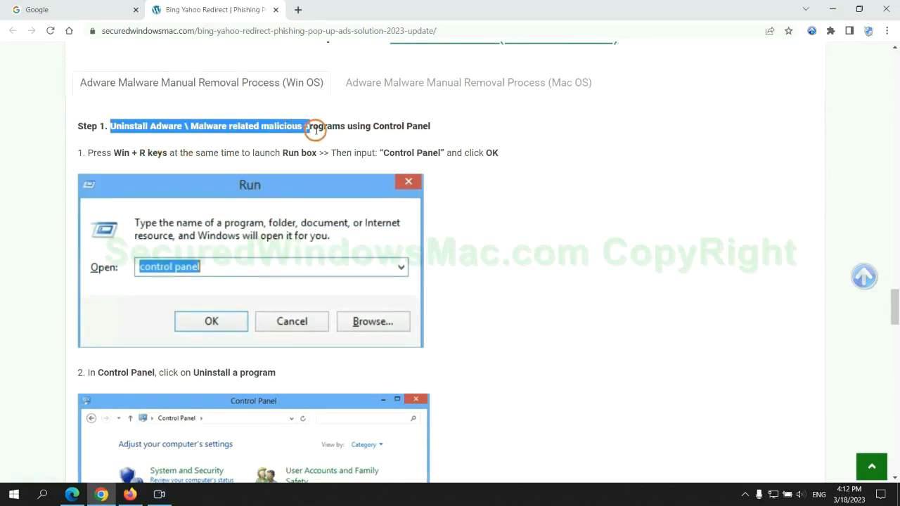
{"action": "scroll", "scroll_direction": "down", "scroll_amount": 3}
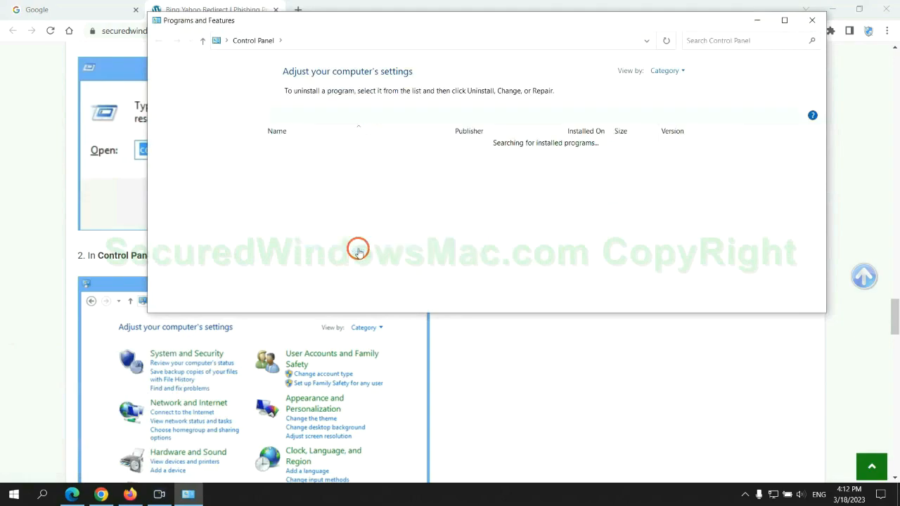
{"action": "left_click", "coordinate": [290, 166]}
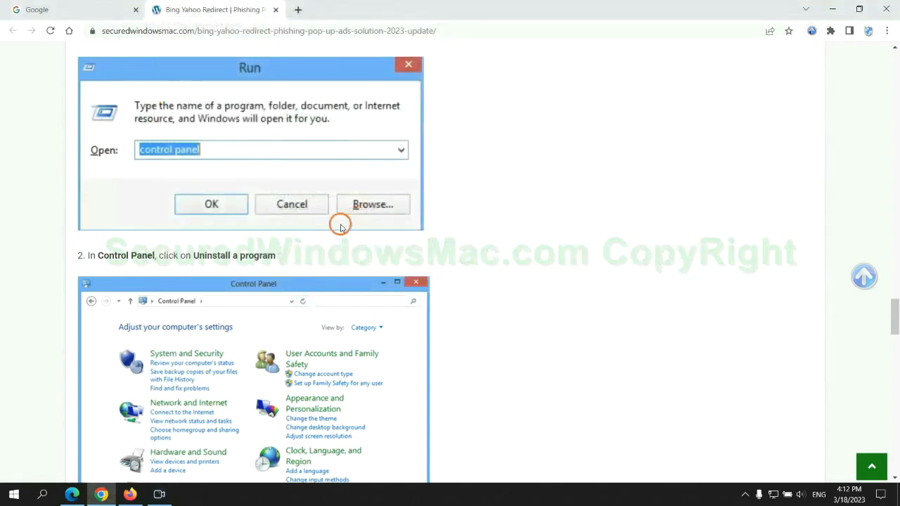
{"action": "scroll", "scroll_direction": "down", "scroll_amount": 3}
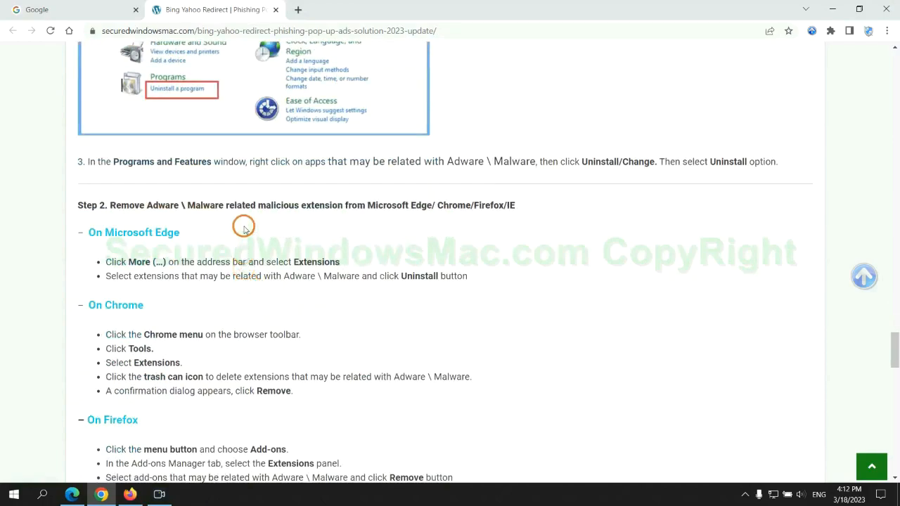
{"action": "mouse_move", "coordinate": [256, 242]}
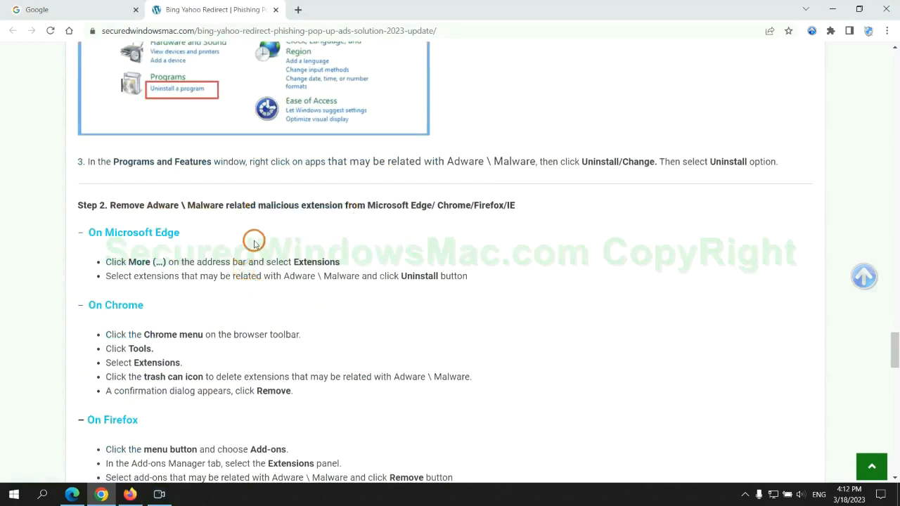
{"action": "mouse_move", "coordinate": [563, 172]}
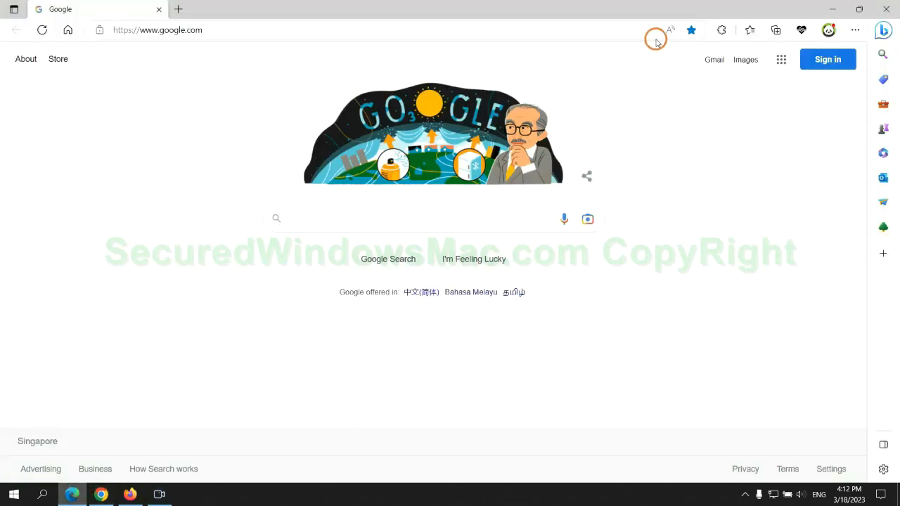
{"action": "mouse_move", "coordinate": [744, 31]}
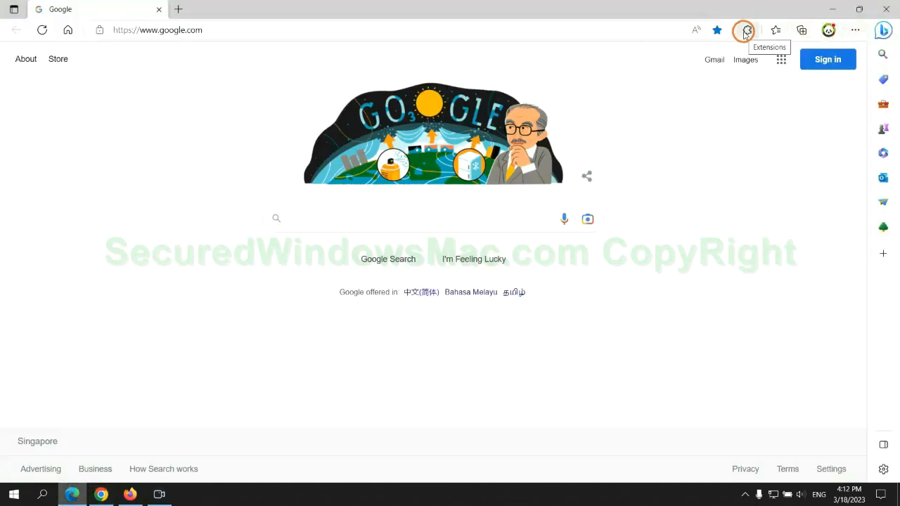
Remove the McAfee WebAdvisor extension from Edge's Manage extensions page
{"action": "left_click", "coordinate": [747, 29]}
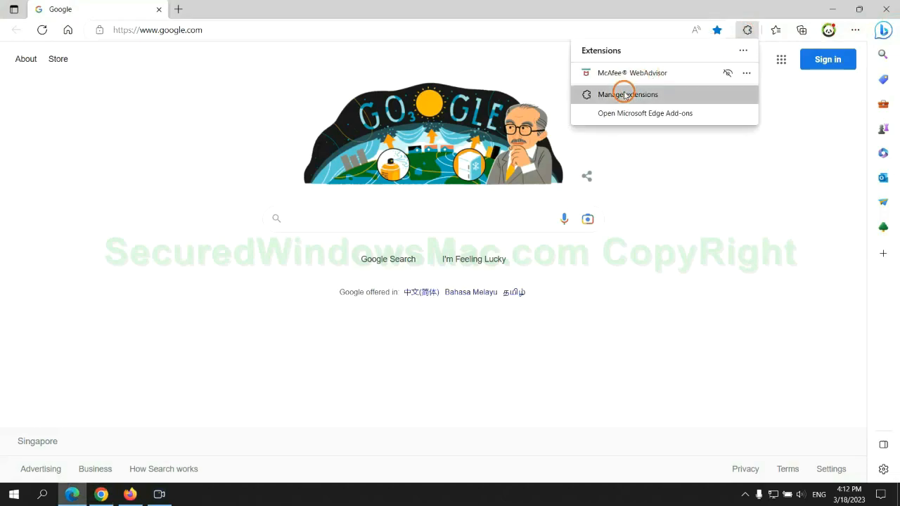
{"action": "left_click", "coordinate": [627, 94]}
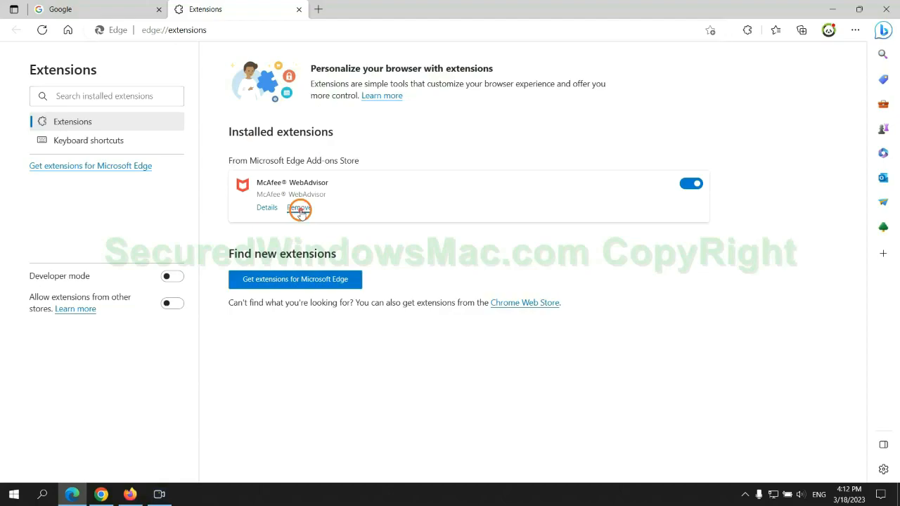
{"action": "left_click", "coordinate": [299, 208]}
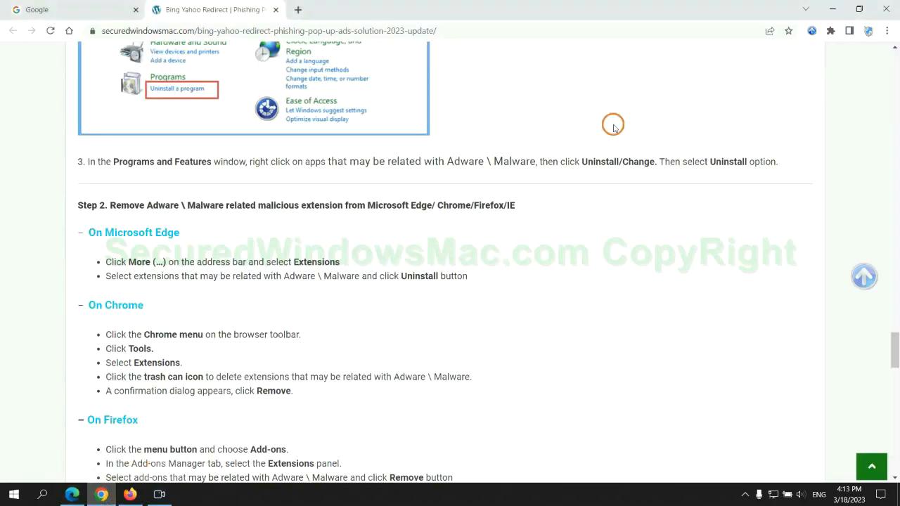
Remove the Ecosia extension on chrome://extensions and confirm the removal
{"action": "left_click", "coordinate": [829, 31]}
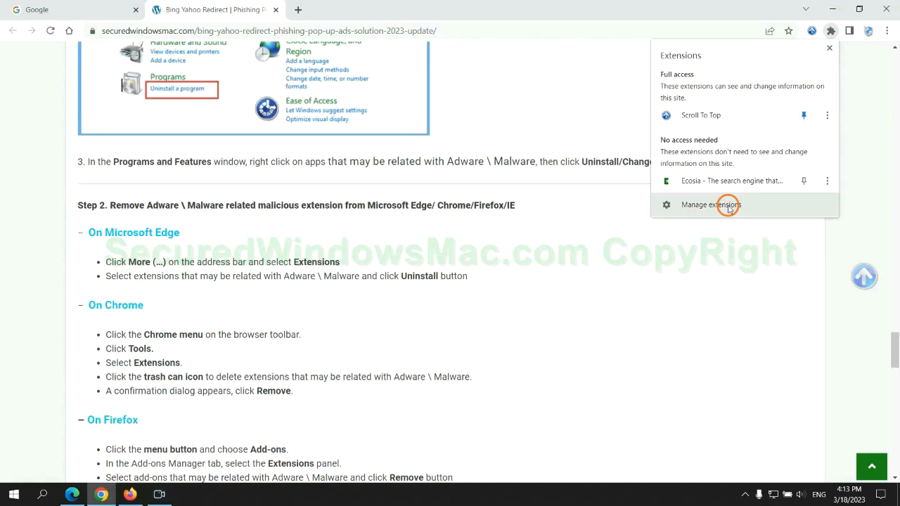
{"action": "left_click", "coordinate": [712, 206]}
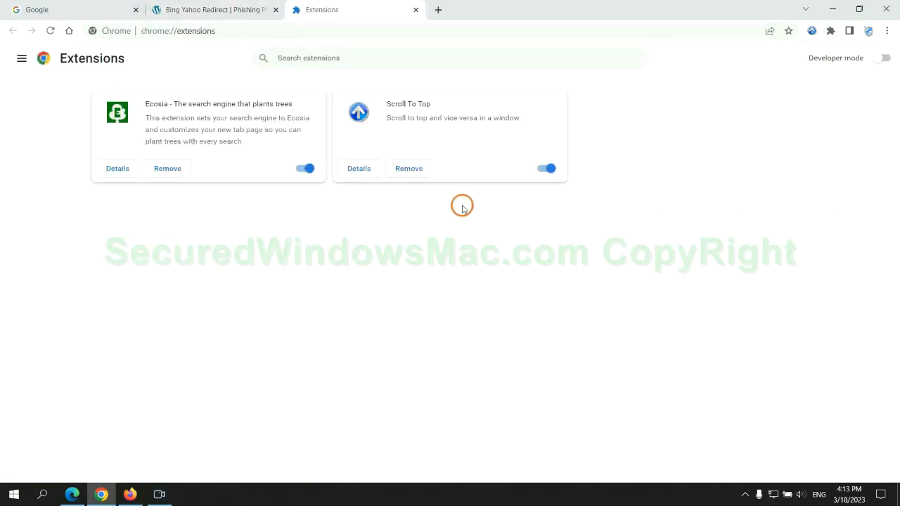
{"action": "left_click", "coordinate": [167, 169]}
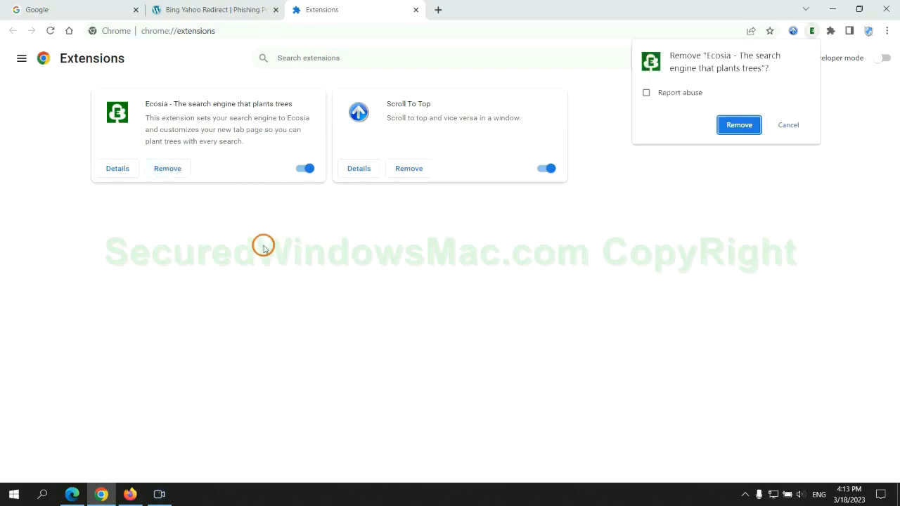
{"action": "left_click", "coordinate": [738, 124]}
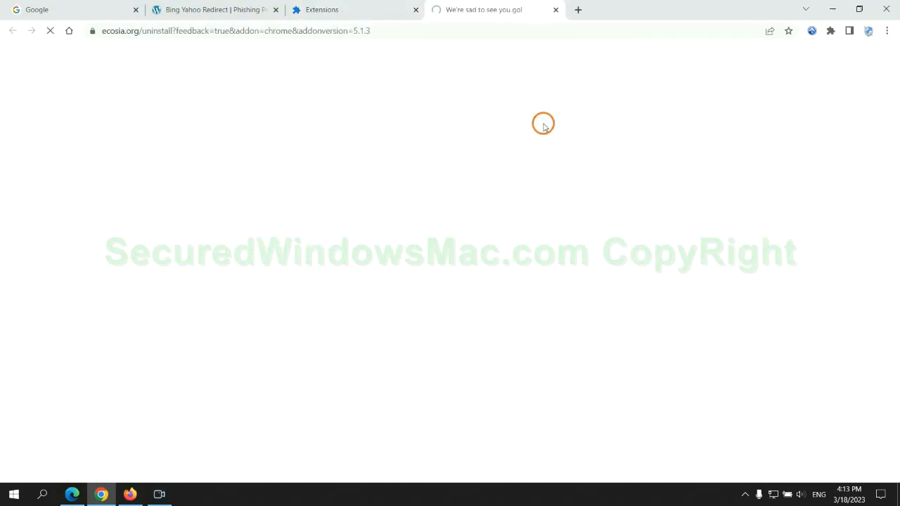
{"action": "left_click", "coordinate": [556, 9]}
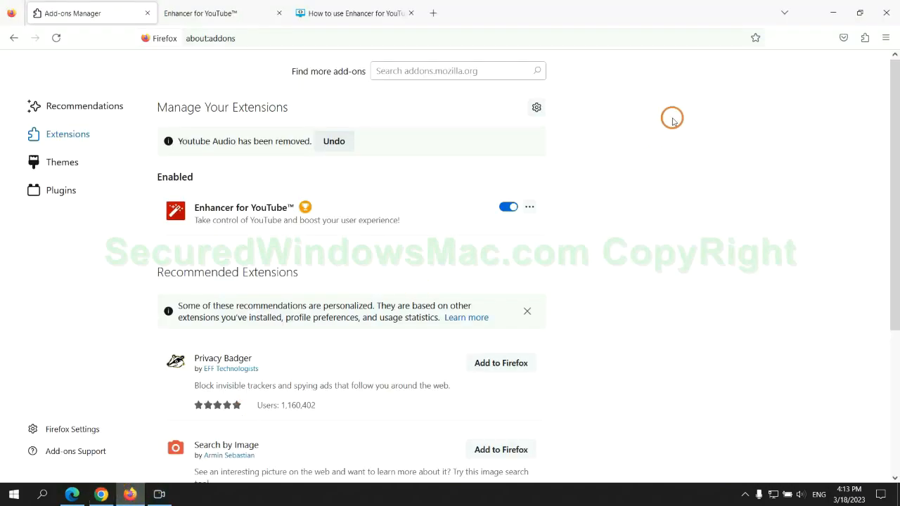
Remove Enhancer for YouTube from about:addons via its ⋯ menu and confirm
{"action": "left_click", "coordinate": [864, 38]}
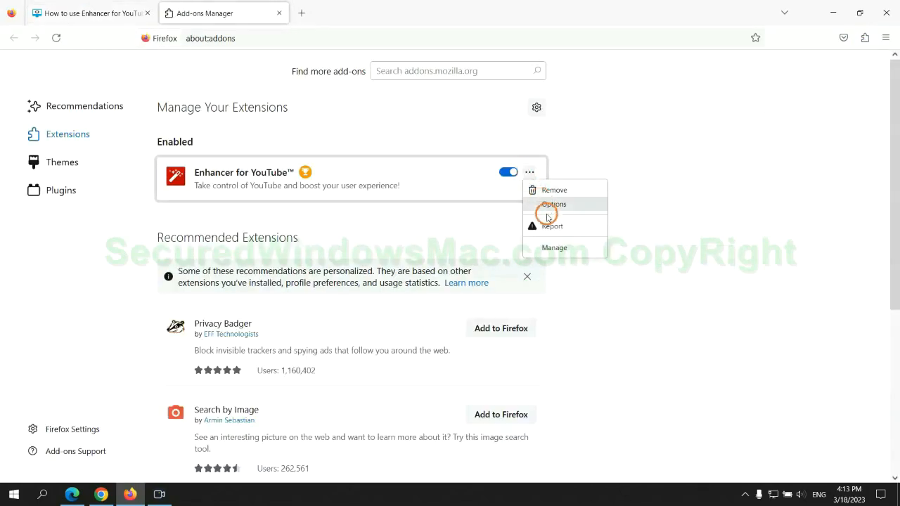
{"action": "left_click", "coordinate": [554, 188]}
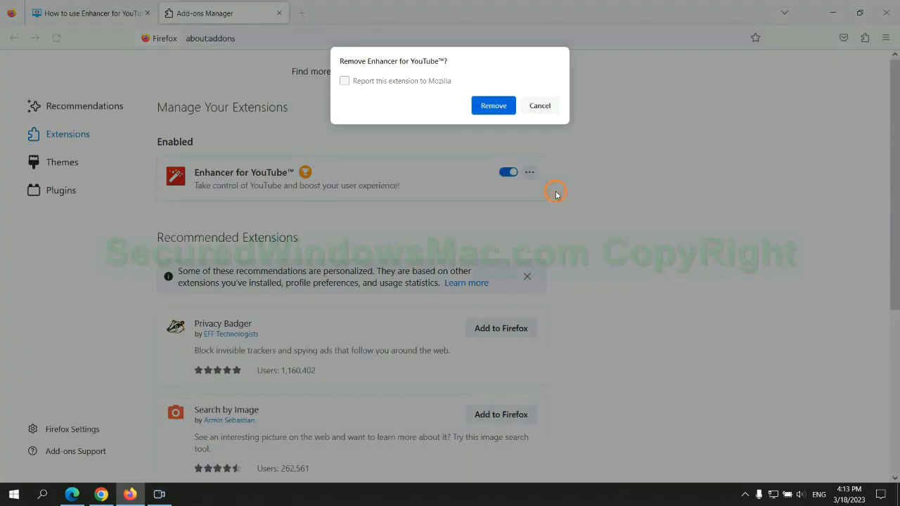
{"action": "left_click", "coordinate": [492, 106]}
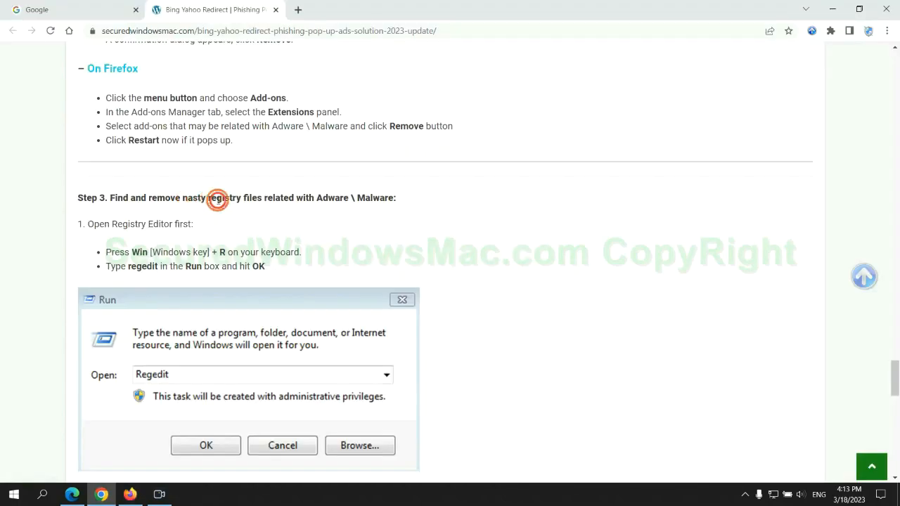
Reach the guide's Step 3 and launch Registry Editor via regedit
{"action": "scroll", "scroll_direction": "down", "scroll_amount": 3}
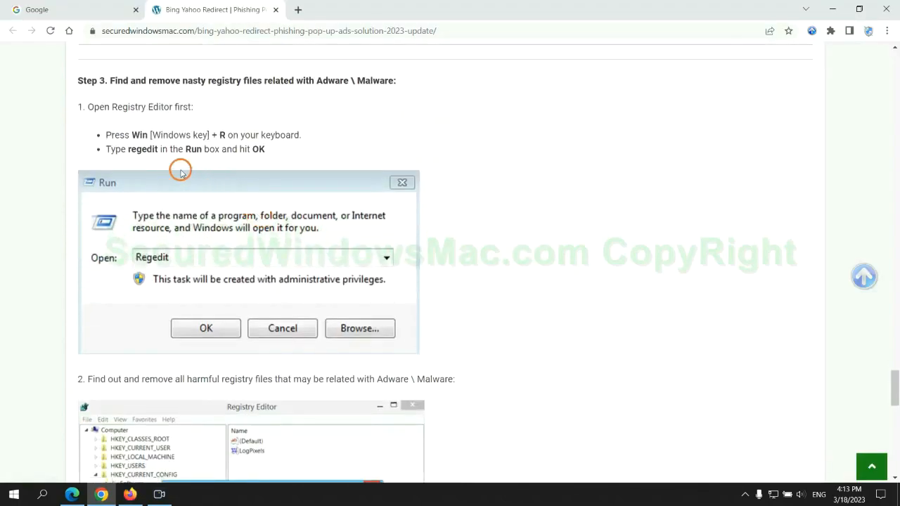
{"action": "mouse_move", "coordinate": [183, 163]}
{"action": "type", "text": "rege"}
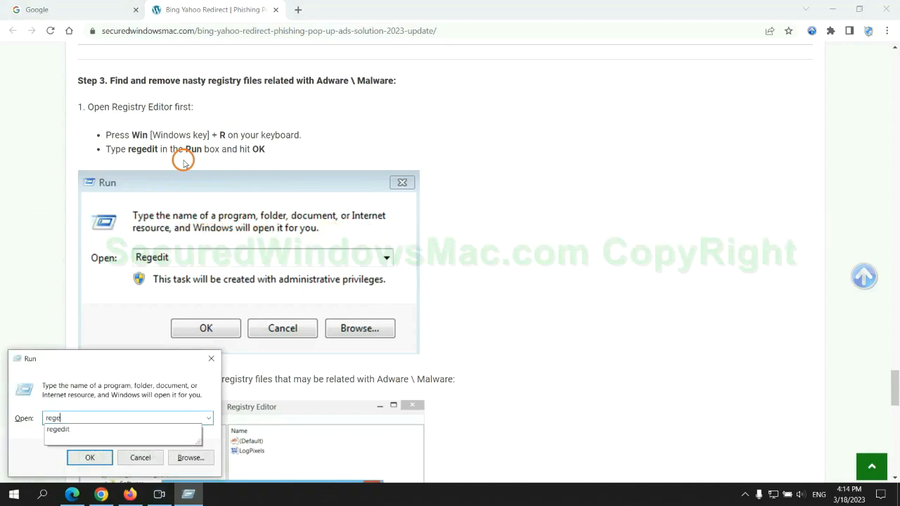
{"action": "left_click", "coordinate": [90, 457]}
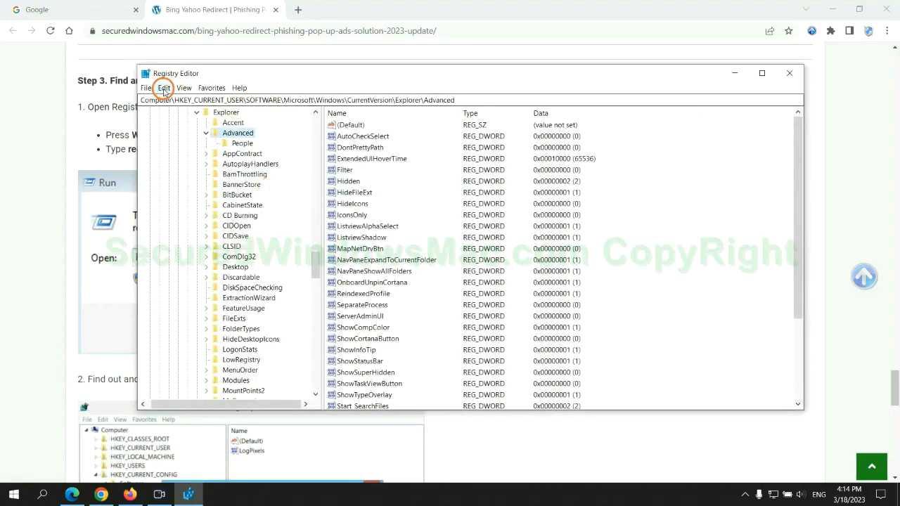
Search the registry for 'Apps' with Find Next and bring up actions on the first match
{"action": "left_click", "coordinate": [163, 87]}
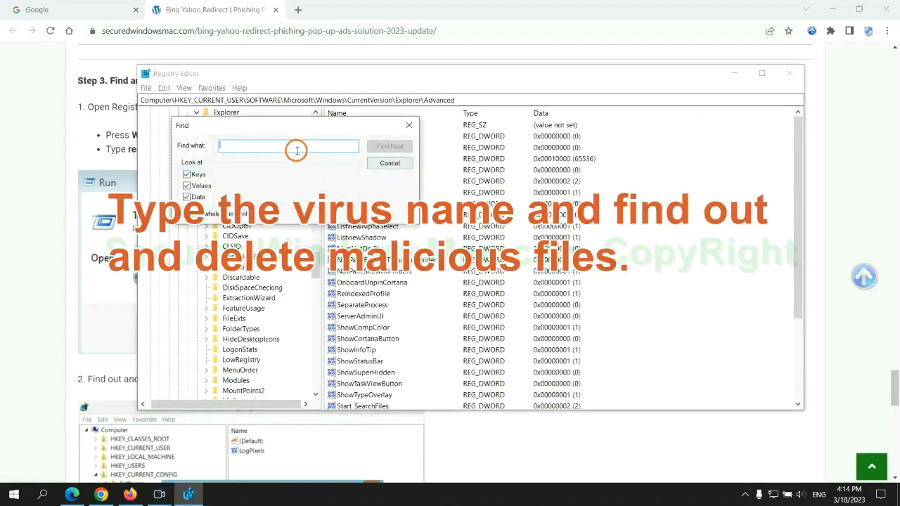
{"action": "type", "text": "Apps"}
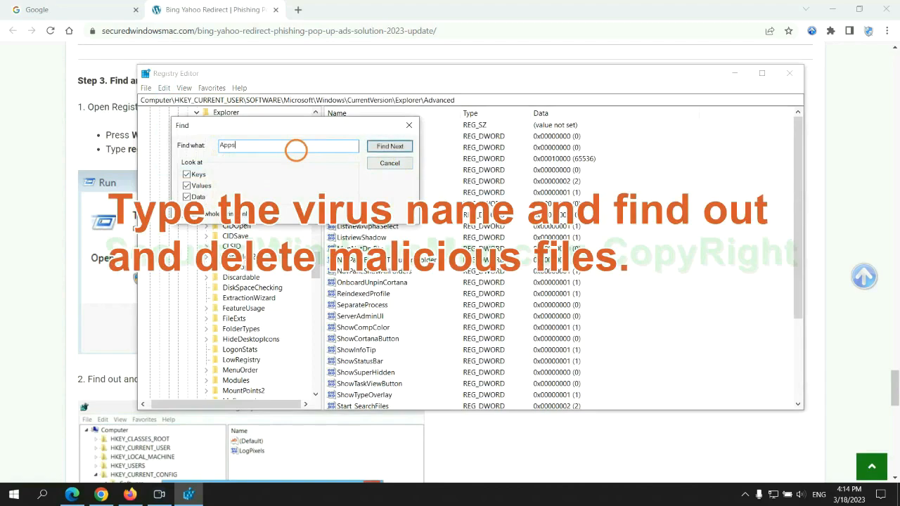
{"action": "left_click", "coordinate": [389, 147]}
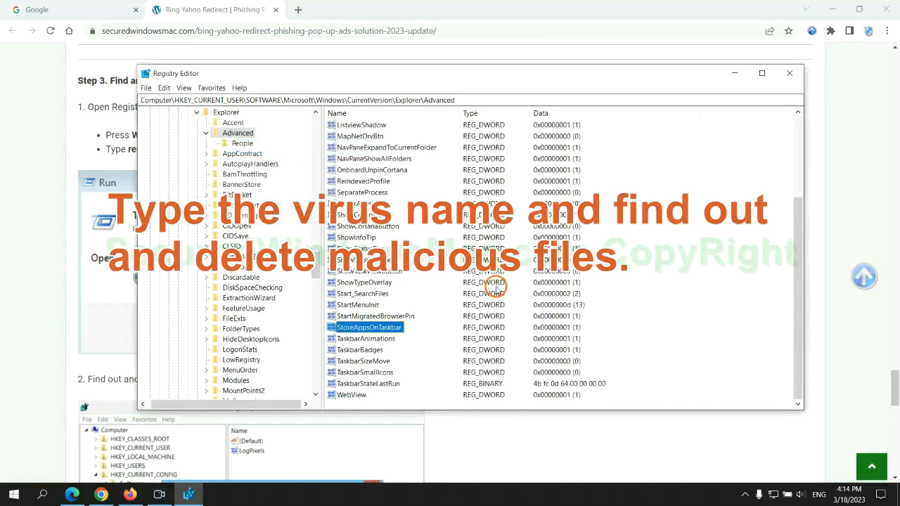
{"action": "right_click", "coordinate": [366, 326]}
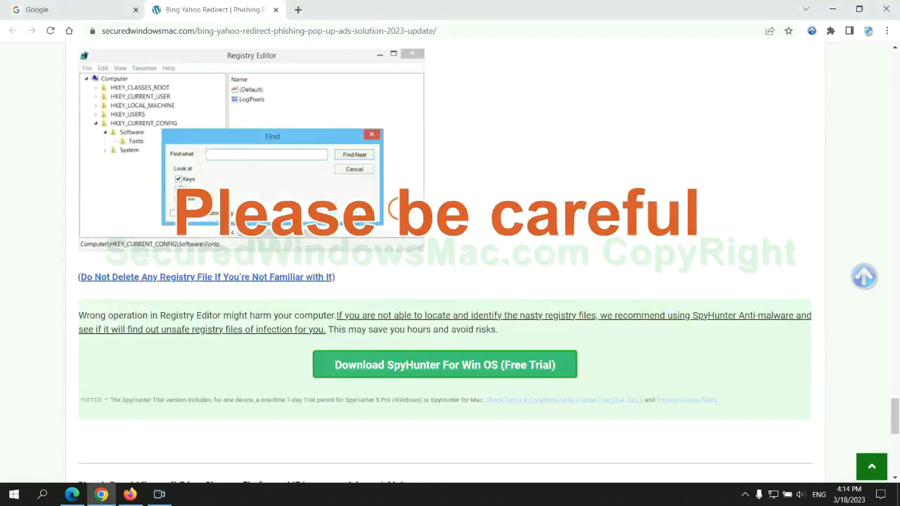
Scroll the guide past the SpyHunter notice to Step 4 on resetting browsers
{"action": "scroll", "scroll_direction": "down", "scroll_amount": 3}
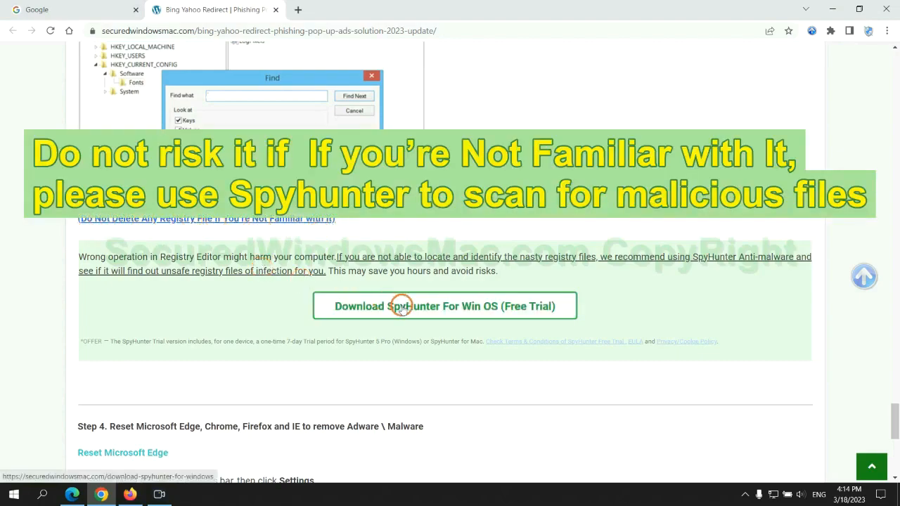
{"action": "scroll", "scroll_direction": "down", "scroll_amount": 3}
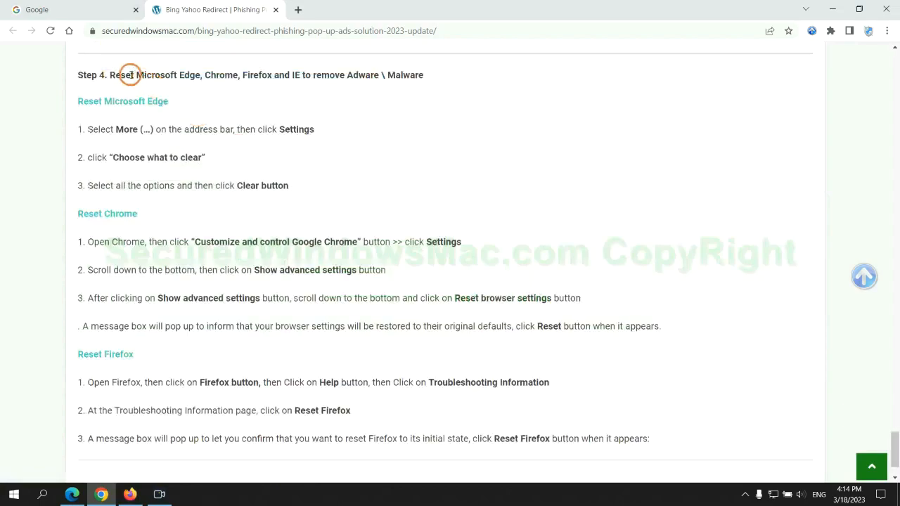
{"action": "double_click", "coordinate": [121, 76]}
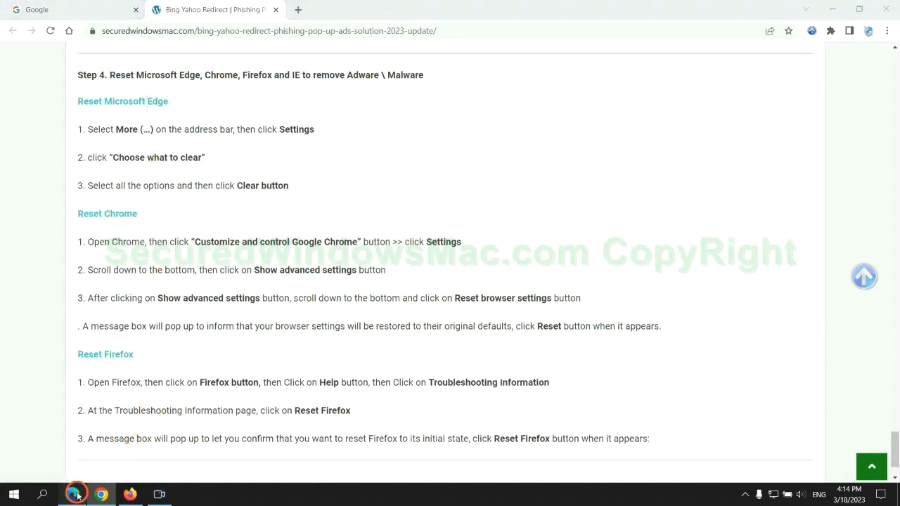
Reach Edge's Privacy, search and services settings and open Choose what to clear
{"action": "left_click", "coordinate": [852, 32]}
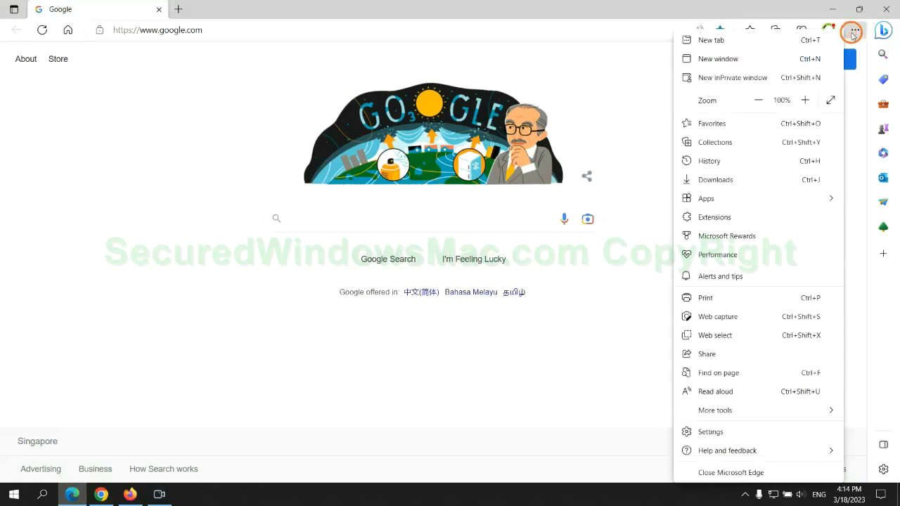
{"action": "left_click", "coordinate": [711, 431]}
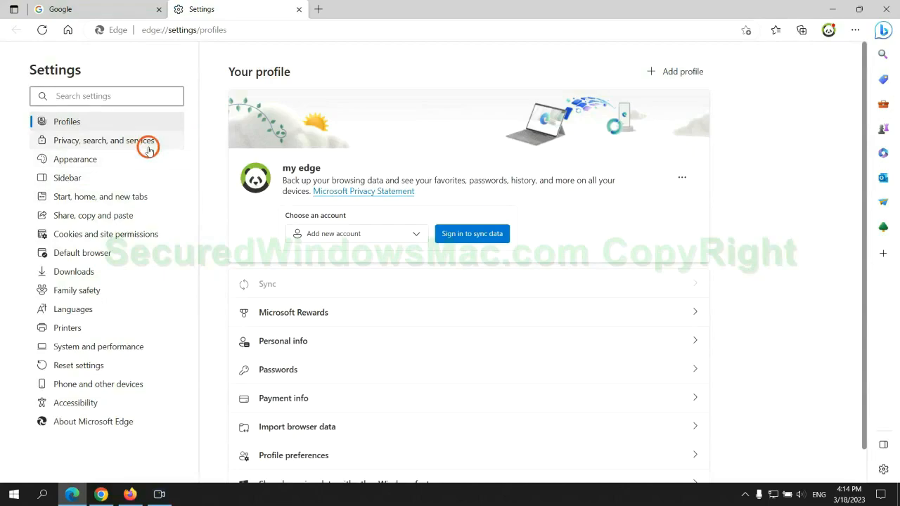
{"action": "left_click", "coordinate": [104, 141]}
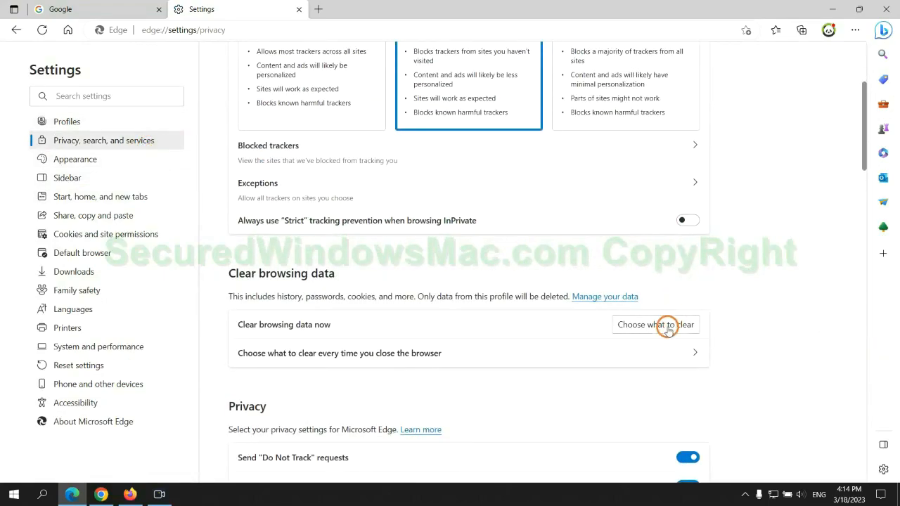
{"action": "left_click", "coordinate": [655, 323]}
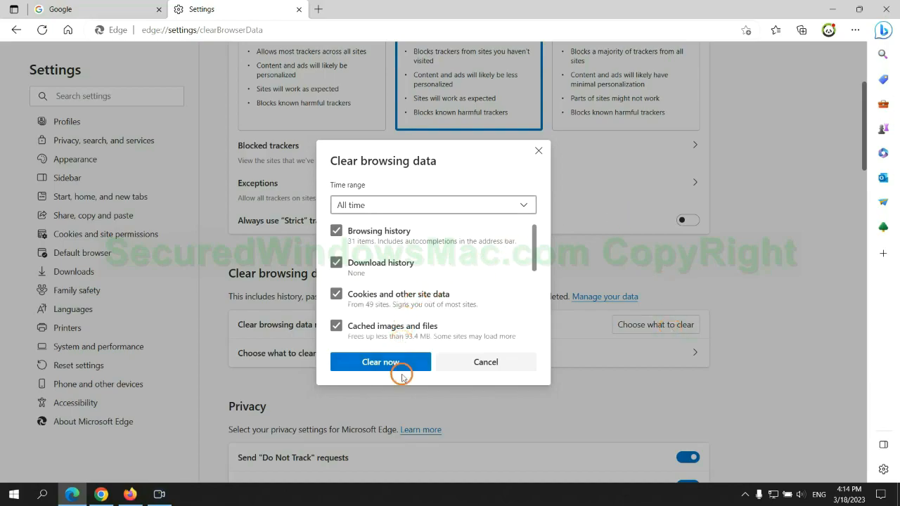
{"action": "mouse_move", "coordinate": [397, 326]}
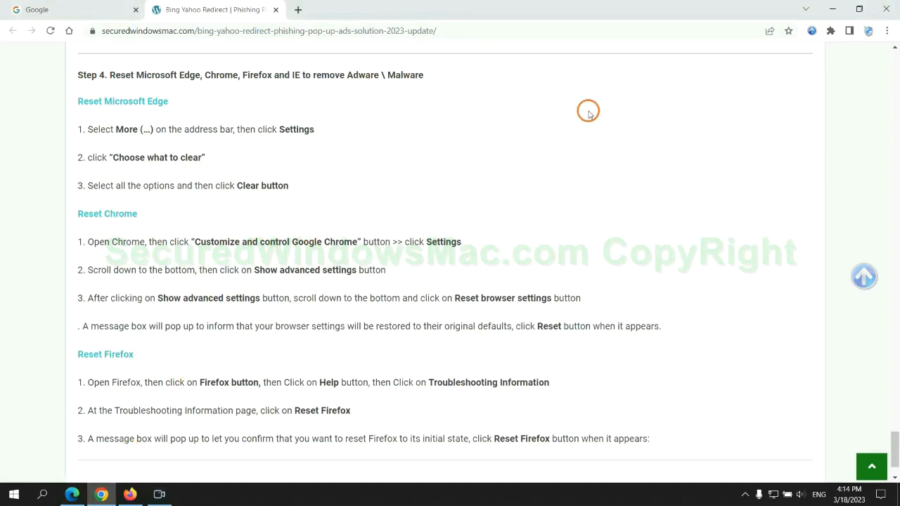
Search Chrome settings for 'reset' and choose Restore settings to their original defaults
{"action": "left_click", "coordinate": [886, 31]}
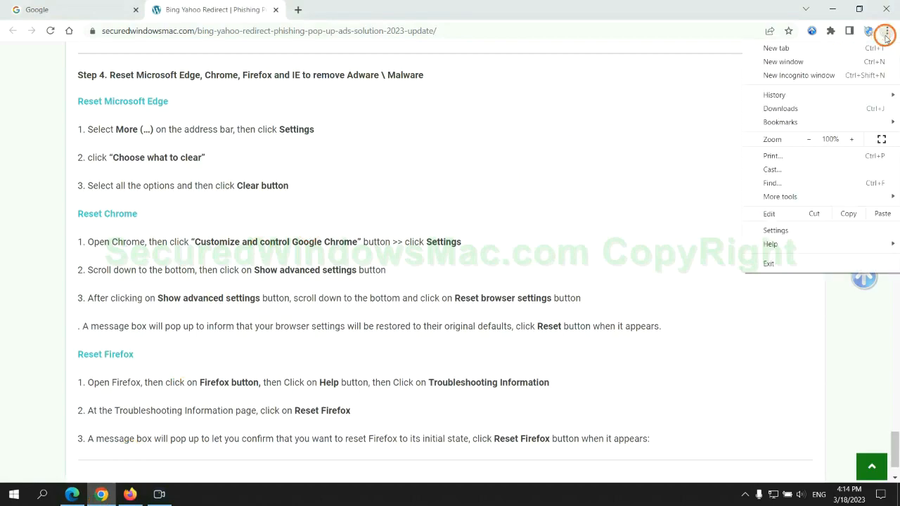
{"action": "left_click", "coordinate": [776, 230]}
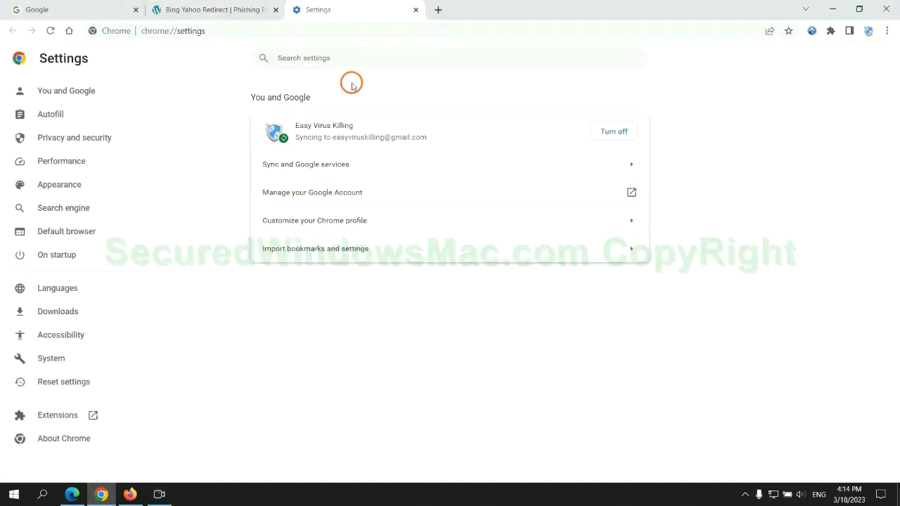
{"action": "type", "text": "reset"}
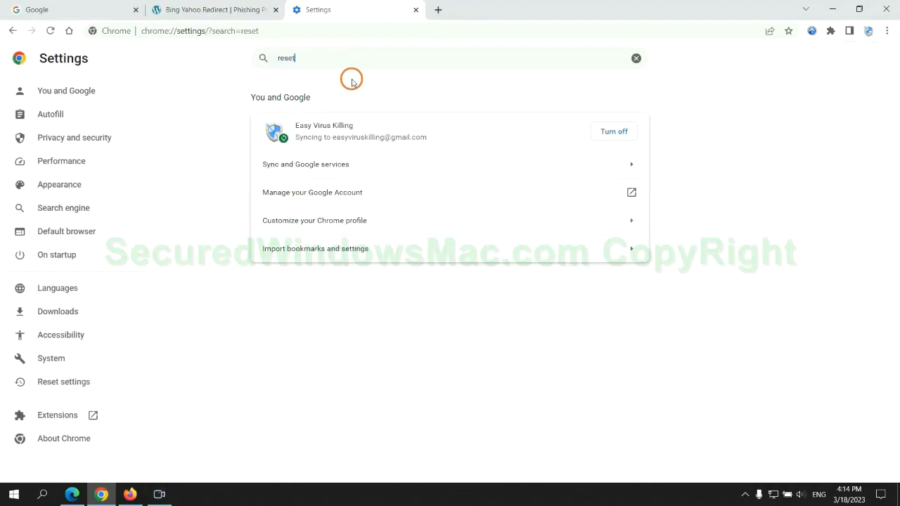
{"action": "mouse_move", "coordinate": [471, 316]}
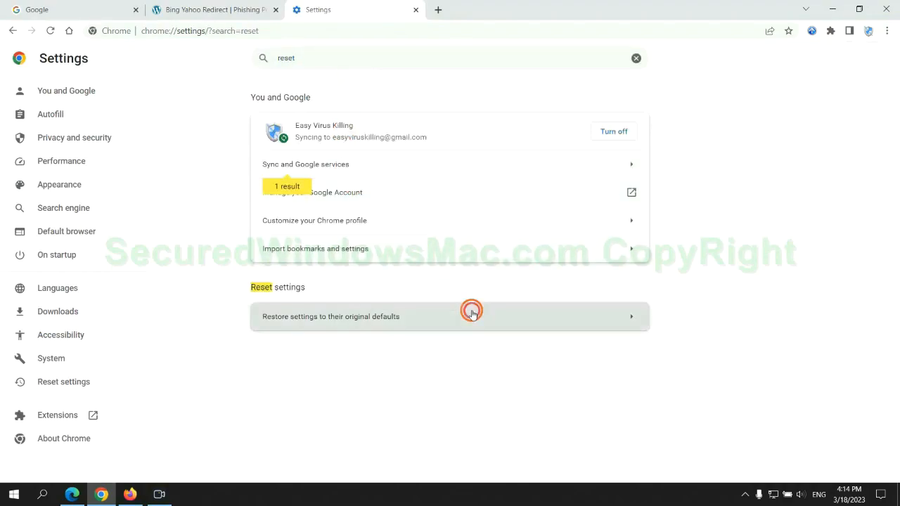
{"action": "left_click", "coordinate": [450, 317]}
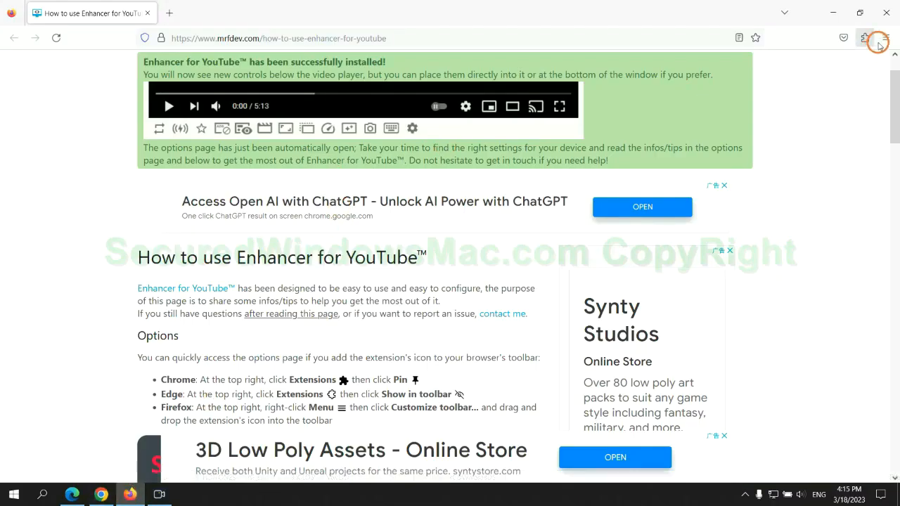
Reach Firefox's Troubleshooting Information via Help and choose Refresh Firefox
{"action": "left_click", "coordinate": [886, 38]}
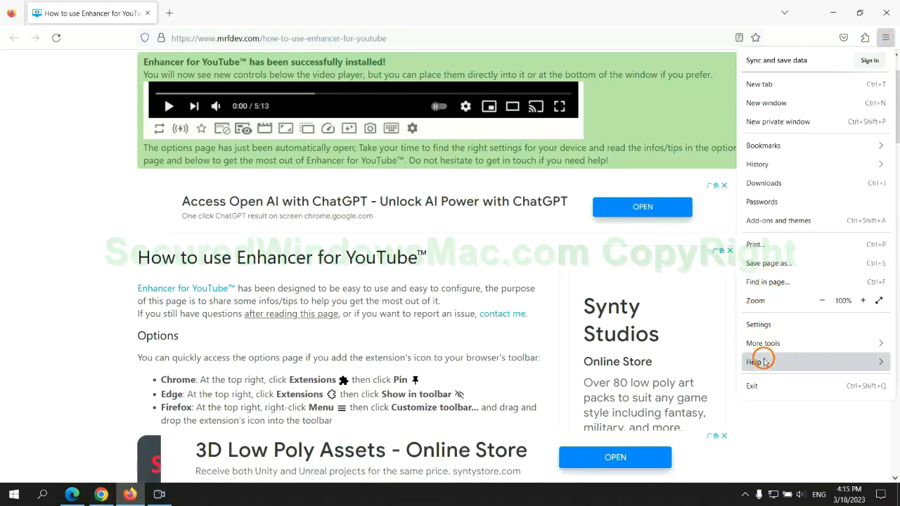
{"action": "left_click", "coordinate": [757, 362]}
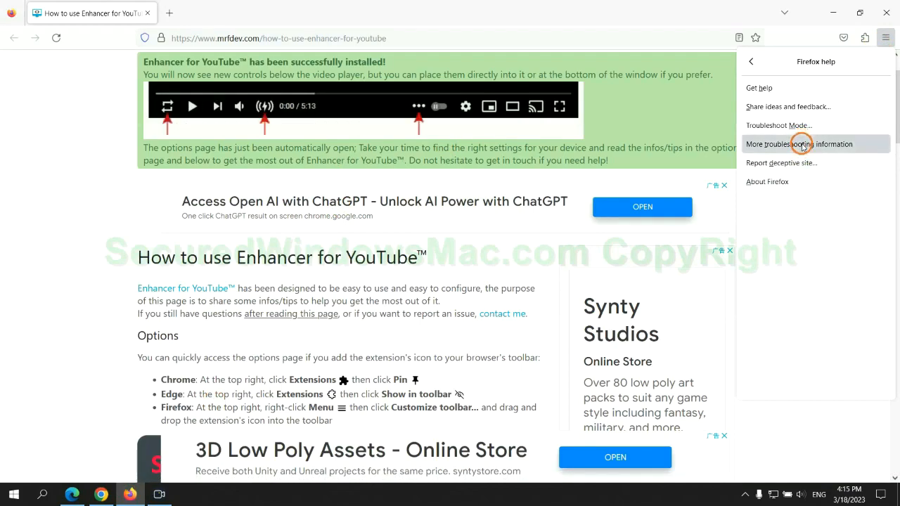
{"action": "left_click", "coordinate": [799, 143]}
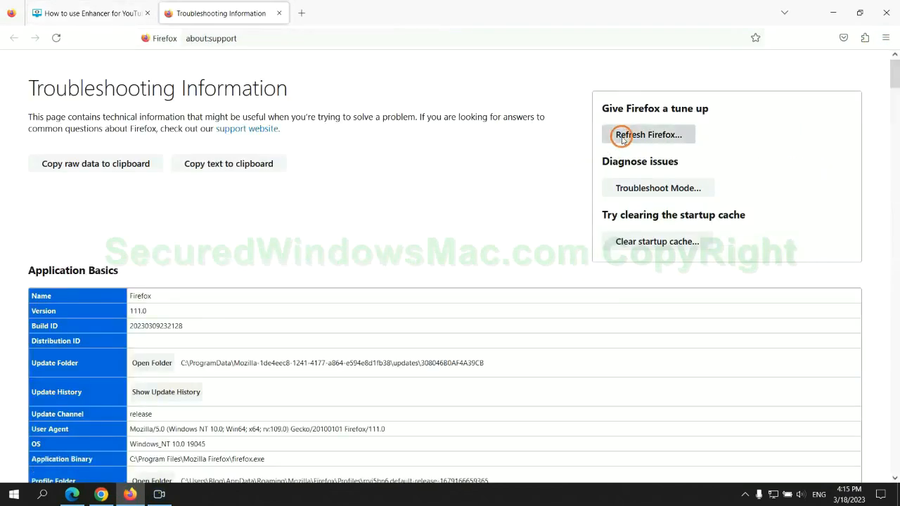
{"action": "left_click", "coordinate": [647, 135]}
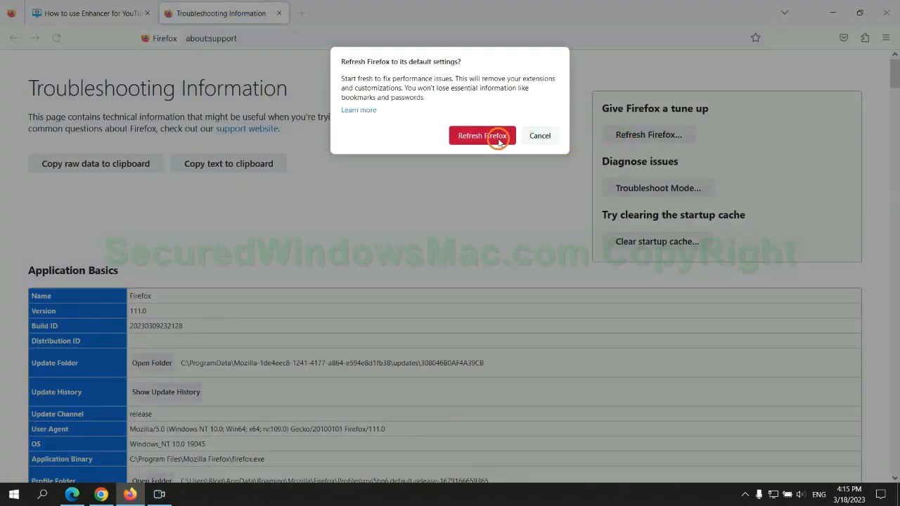